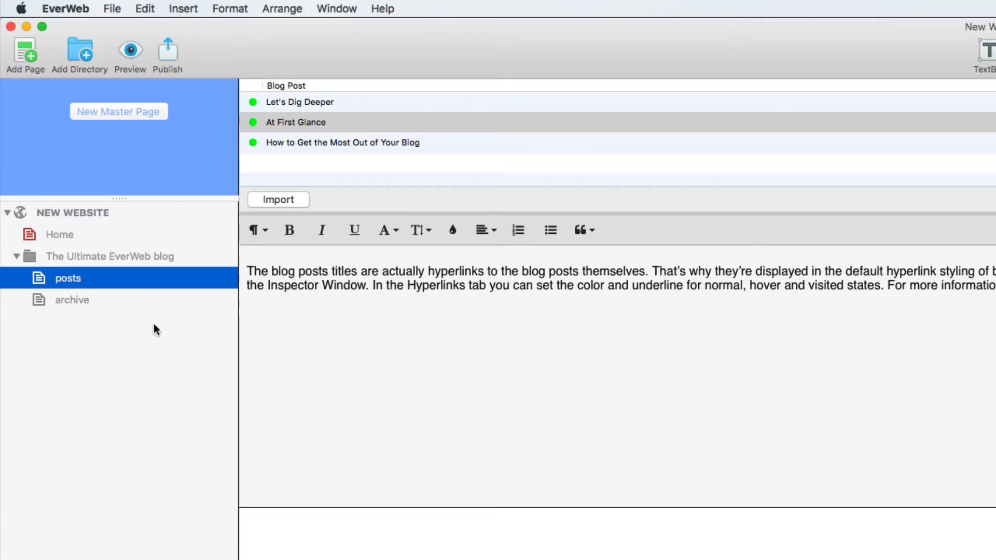
- Open the 'How to Get the Most Out of Your Blog' post from the posts list
{"action": "left_click", "coordinate": [342, 143]}
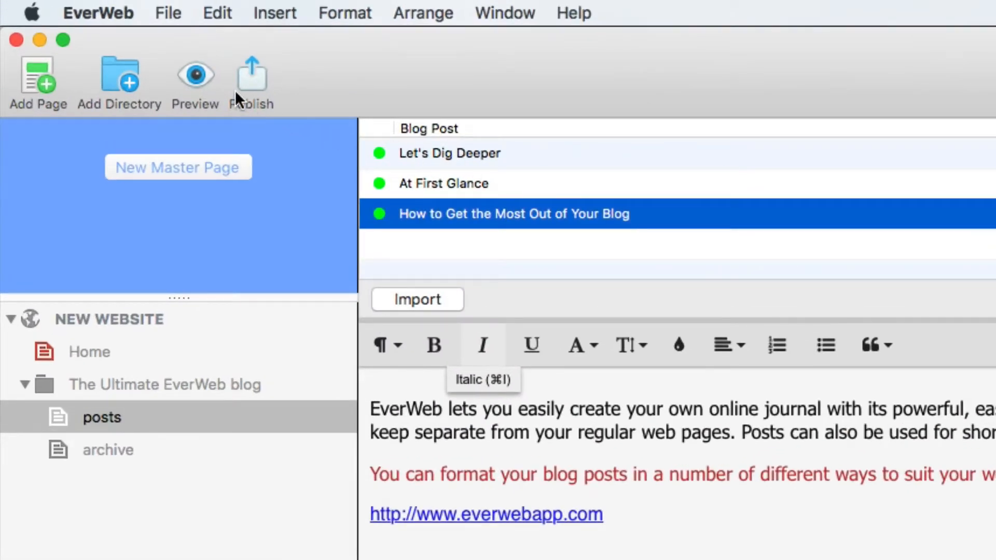
- Preview the site in Google Chrome
{"action": "left_click", "coordinate": [194, 75]}
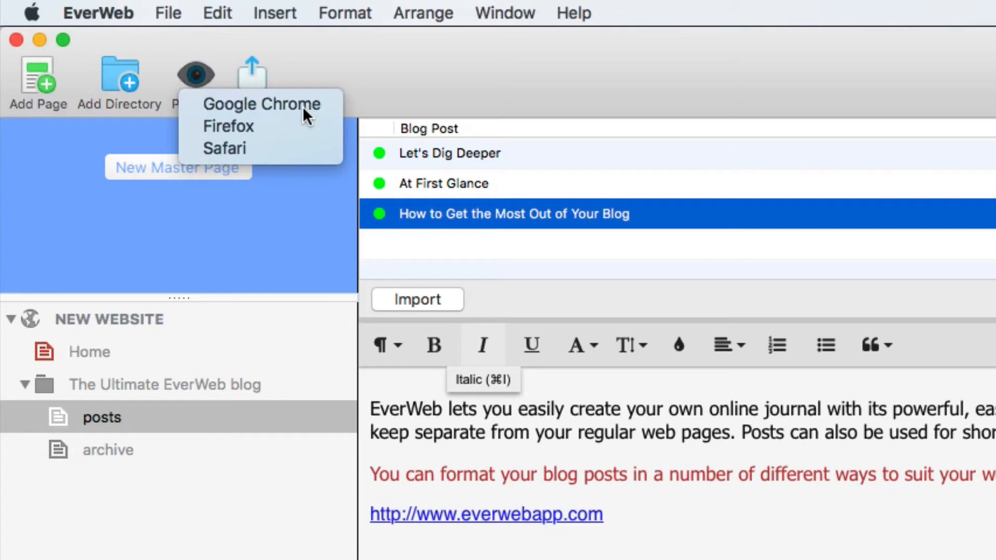
{"action": "left_click", "coordinate": [261, 104]}
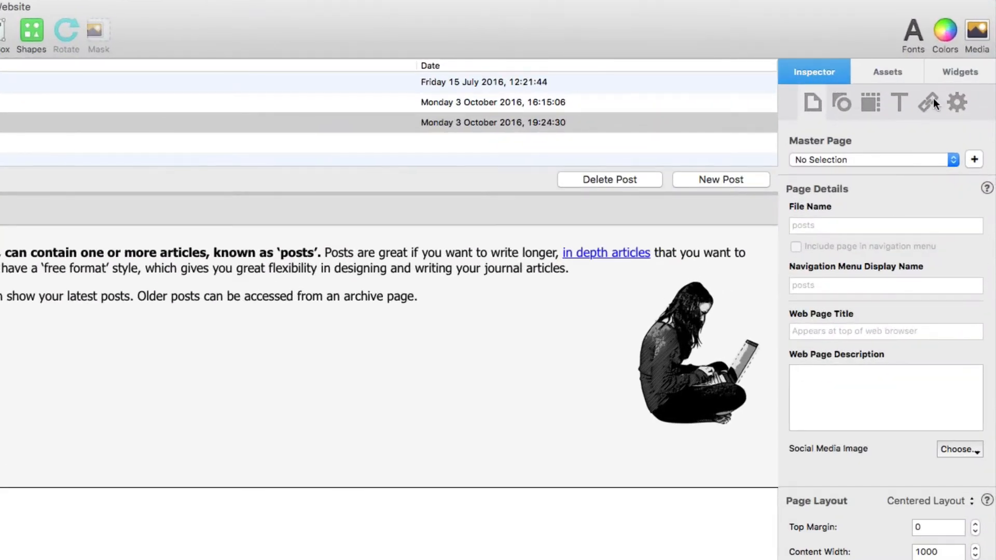
- Show the Blog/Widget Settings tab with Post Options in the Inspector
{"action": "left_click", "coordinate": [957, 103]}
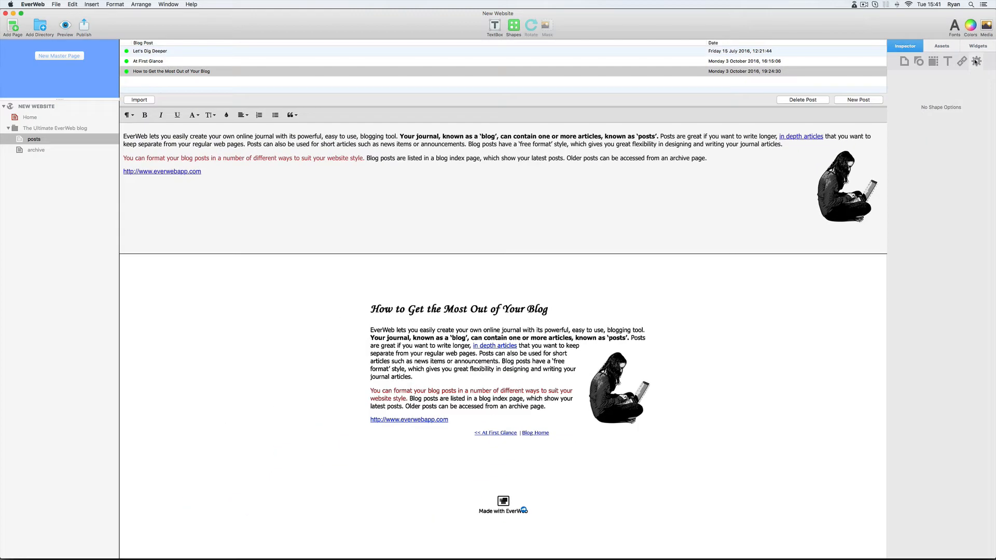
{"action": "mouse_move", "coordinate": [938, 136]}
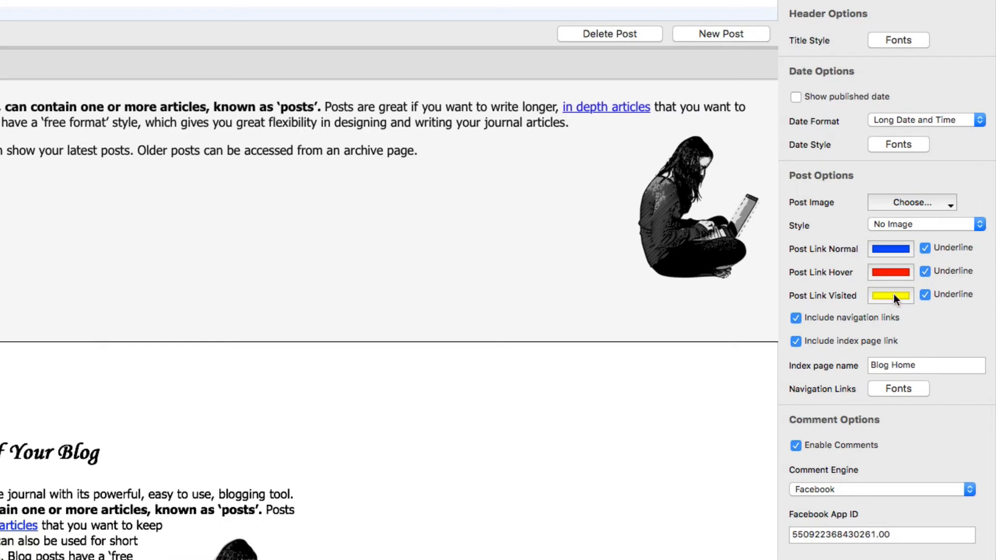
- Set Post Link Visited to Tangerine orange and Post Link Hover to Fern green
{"action": "left_click", "coordinate": [891, 296]}
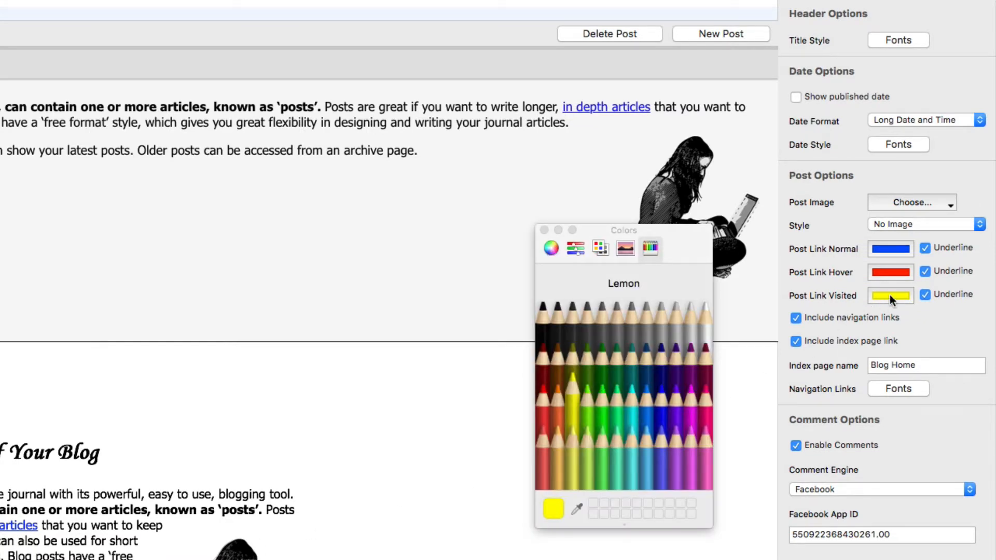
{"action": "mouse_move", "coordinate": [559, 412]}
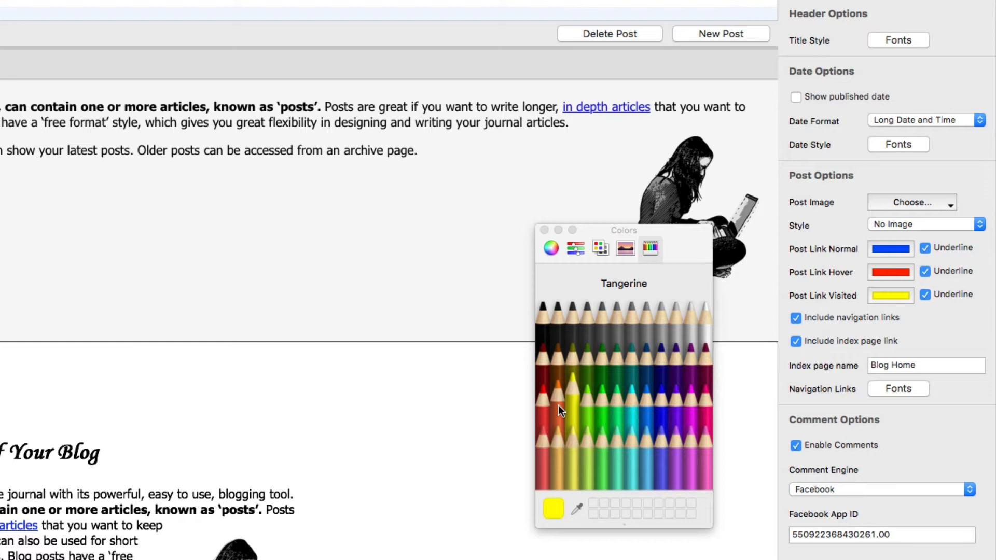
{"action": "left_click", "coordinate": [562, 394]}
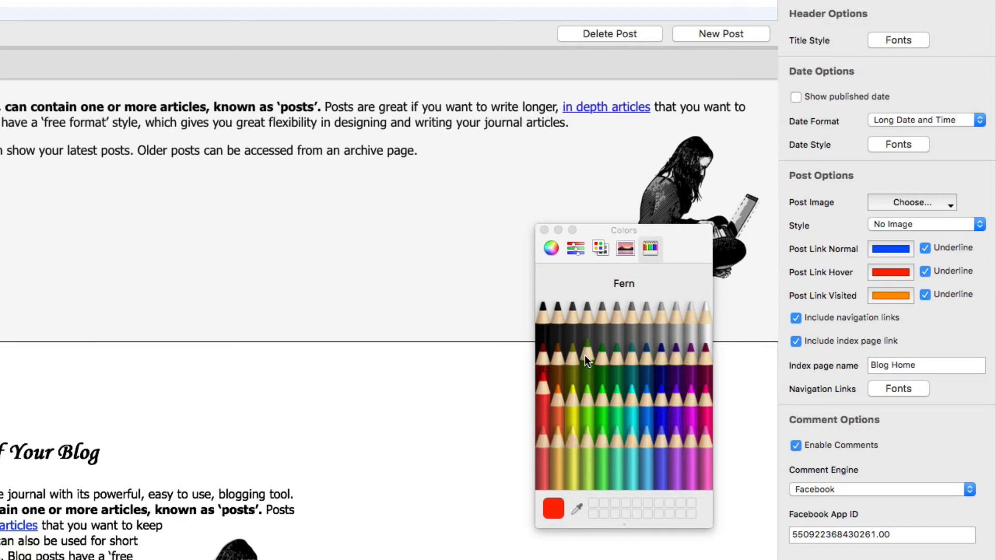
{"action": "left_click", "coordinate": [587, 354]}
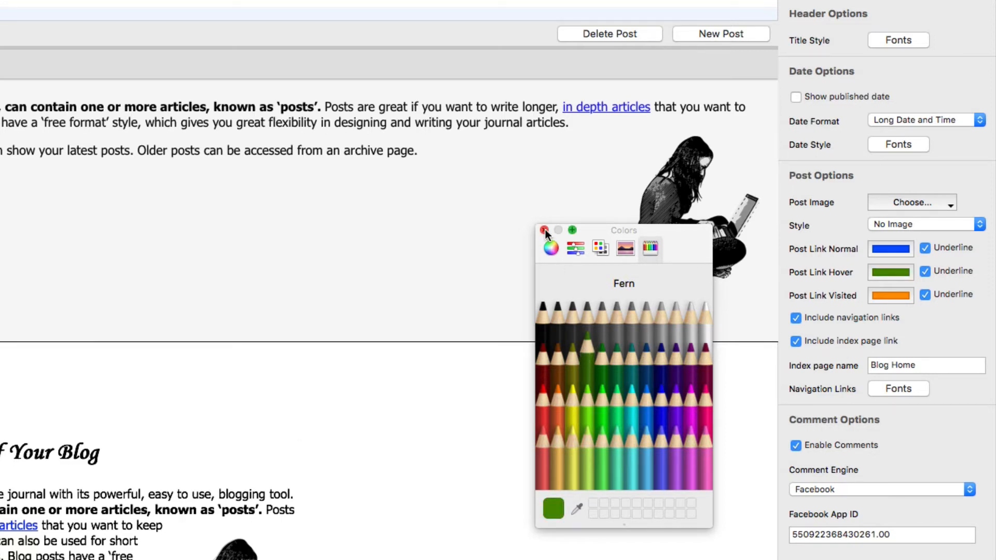
{"action": "left_click", "coordinate": [546, 230]}
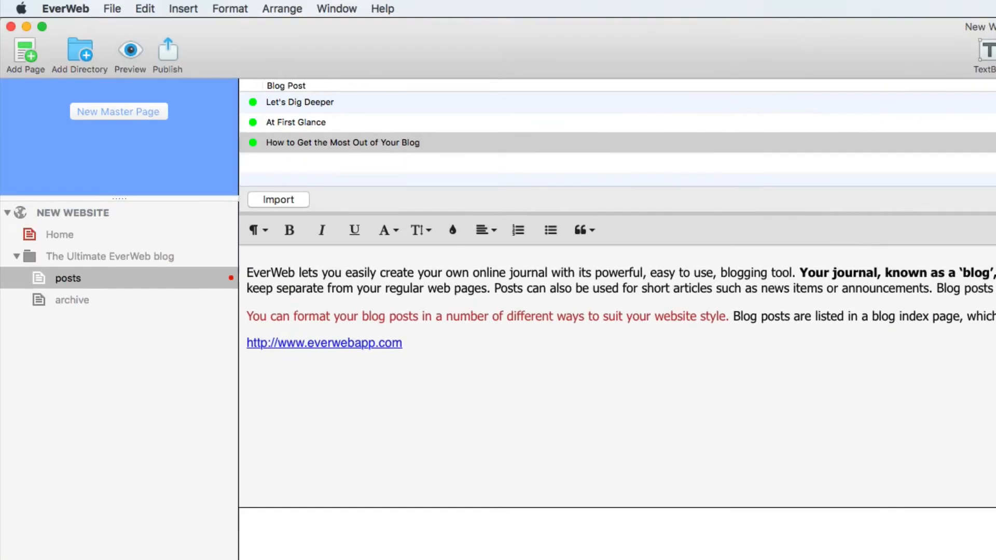
- Re-enable navigation and index page links, naming the index link 'Blog Home'
{"action": "left_click", "coordinate": [131, 52]}
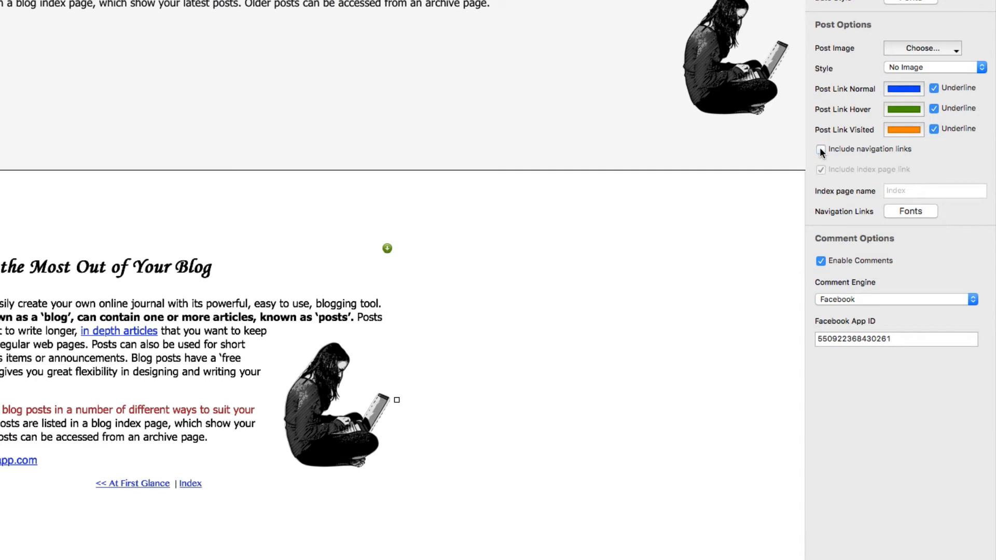
{"action": "left_click", "coordinate": [819, 150]}
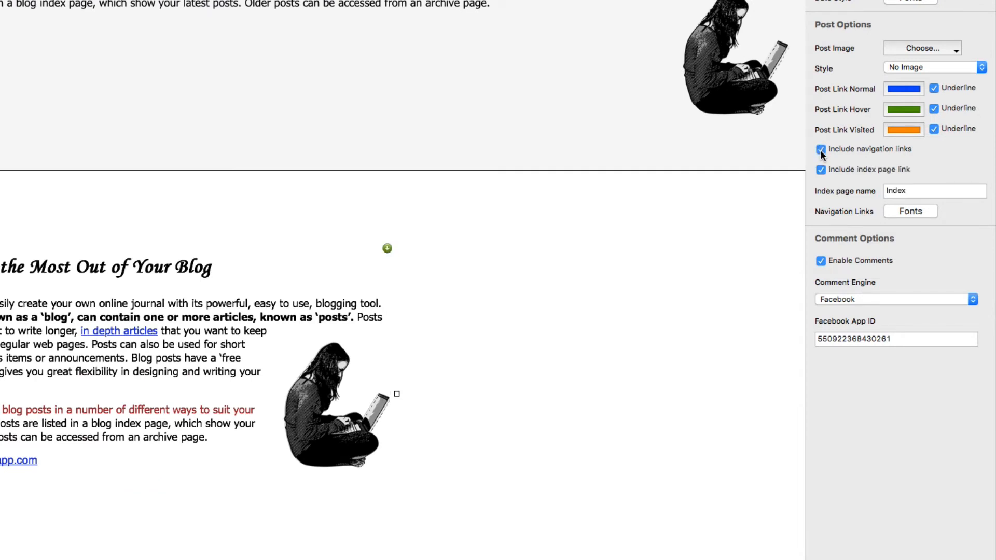
{"action": "left_click", "coordinate": [819, 170]}
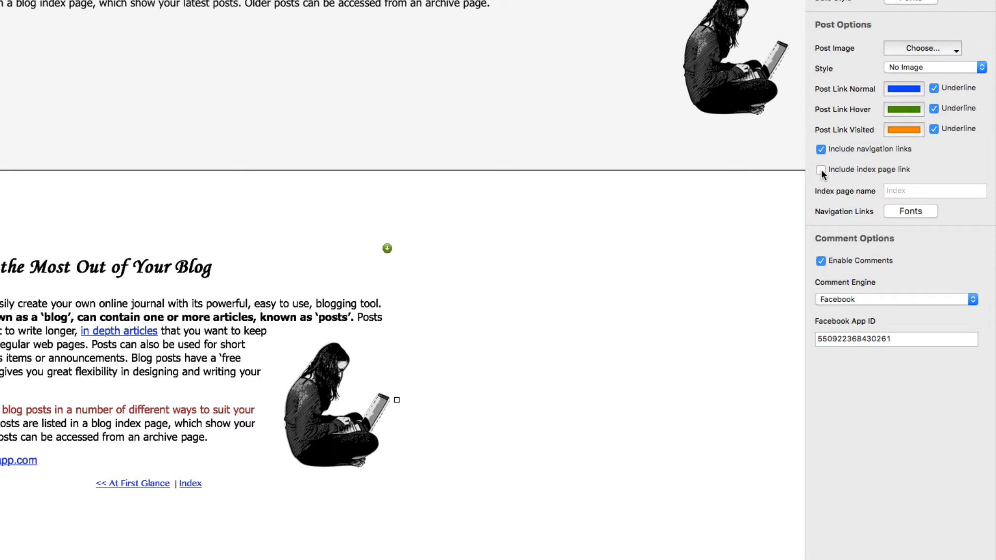
{"action": "left_click", "coordinate": [820, 169]}
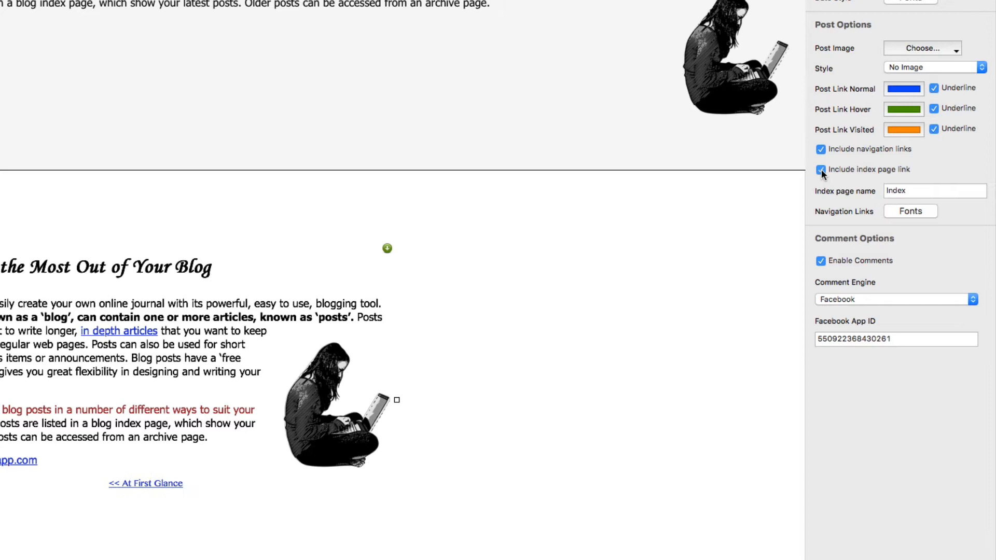
{"action": "left_click", "coordinate": [819, 169]}
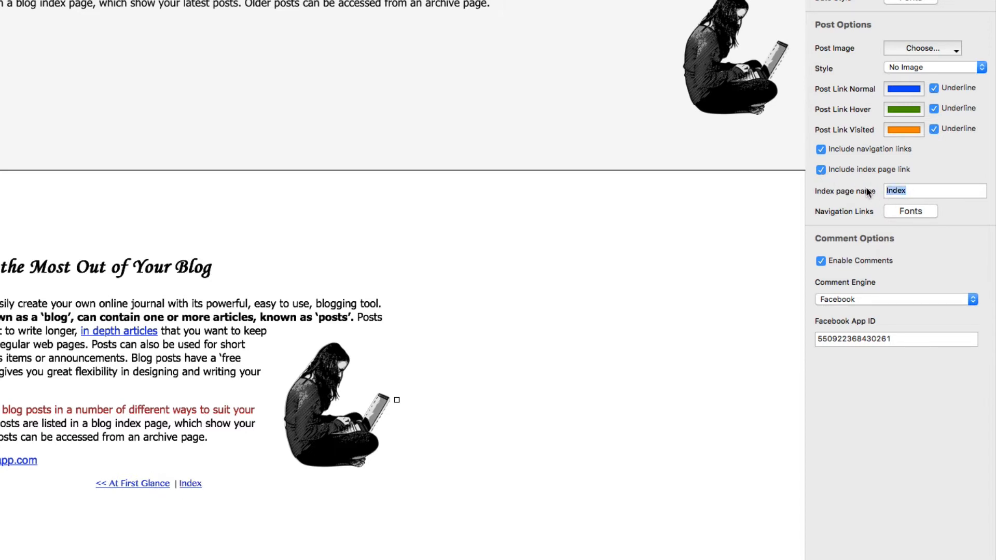
{"action": "type", "text": "Blog Home"}
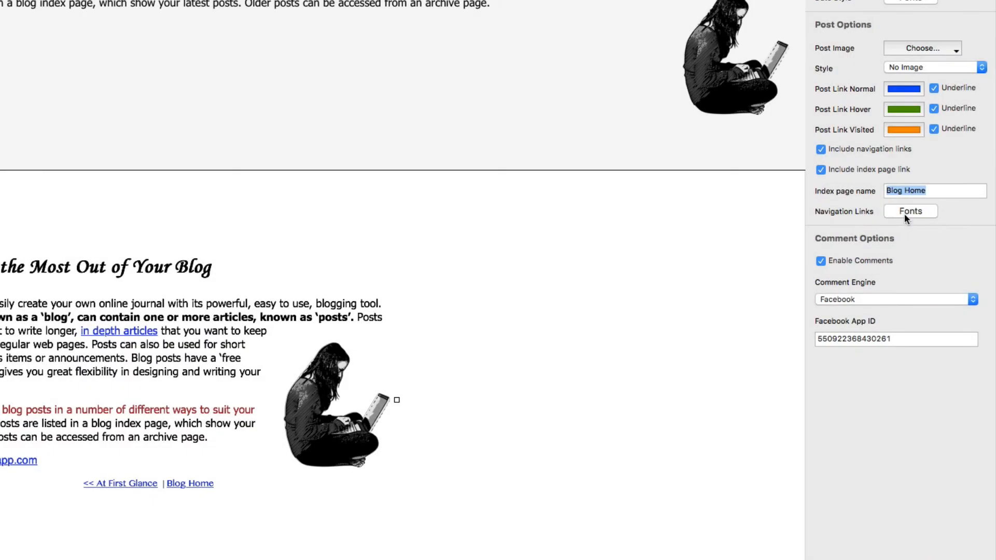
- Set the navigation link font to Myriad Pro 14 pt
{"action": "left_click", "coordinate": [911, 212]}
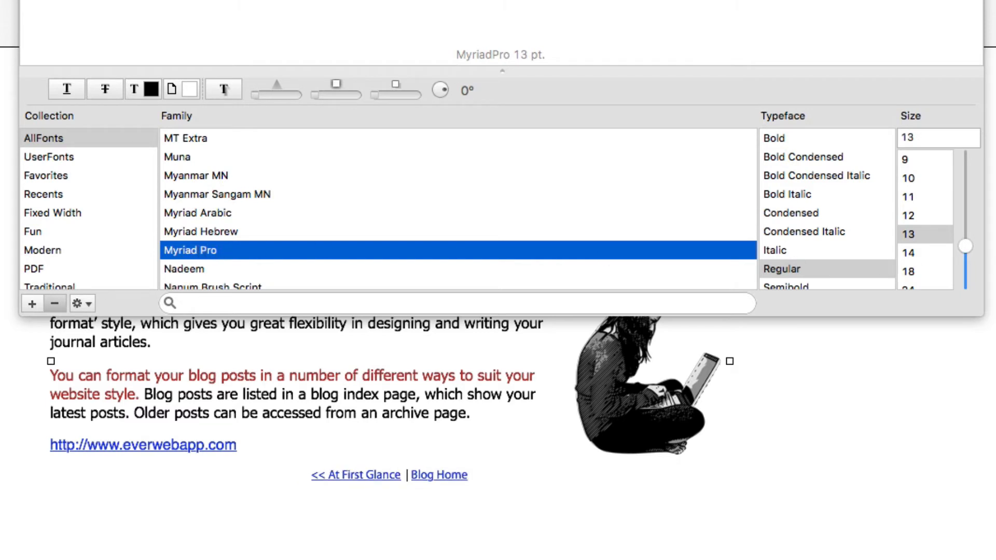
{"action": "left_click", "coordinate": [907, 253]}
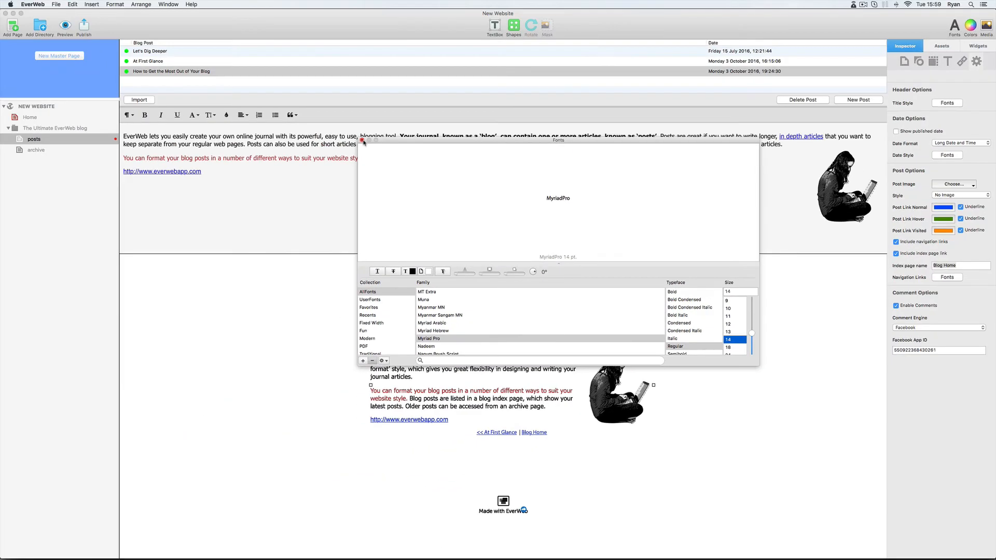
{"action": "left_click", "coordinate": [363, 141]}
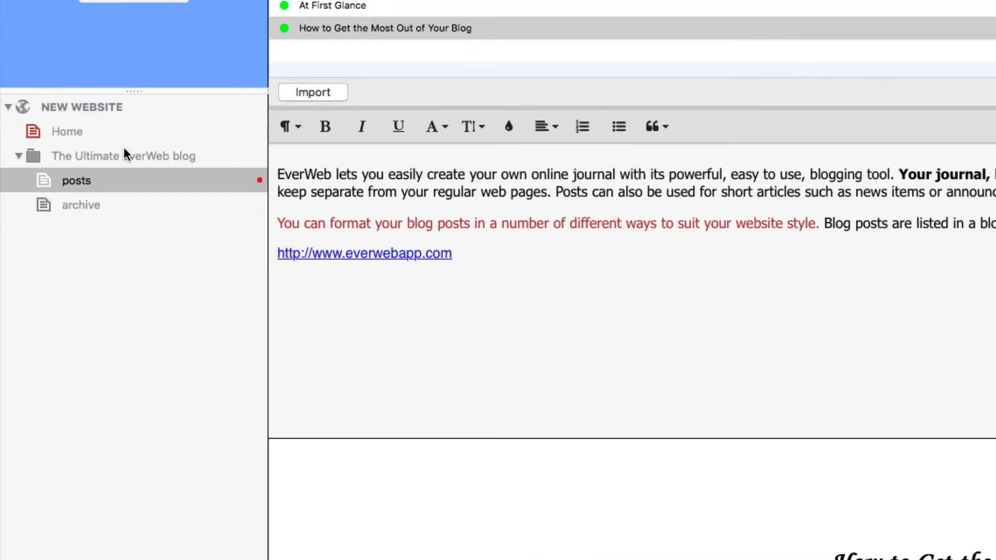
- On the blog index, set article length 350, 5 displayed posts, thumbnail size 75
{"action": "left_click", "coordinate": [123, 155]}
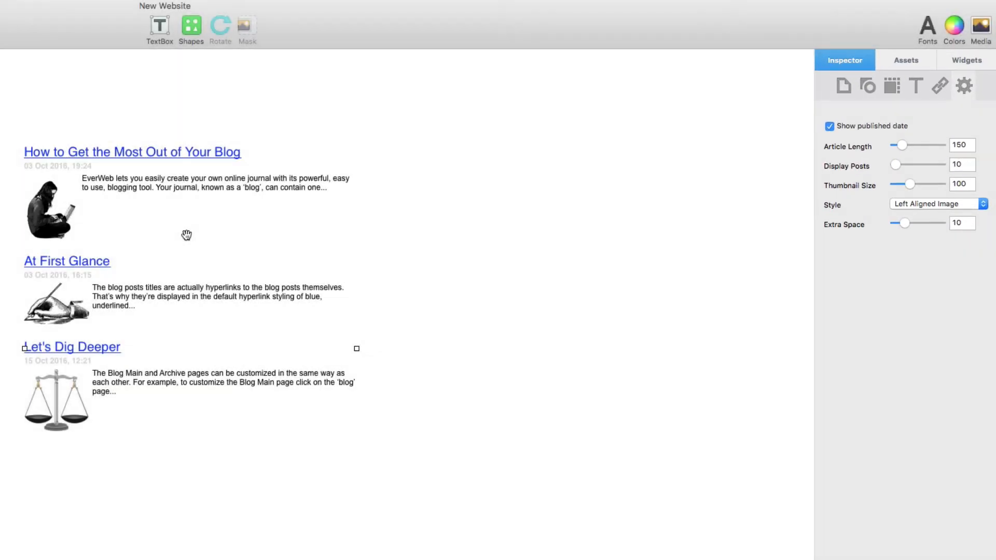
{"action": "mouse_move", "coordinate": [680, 175]}
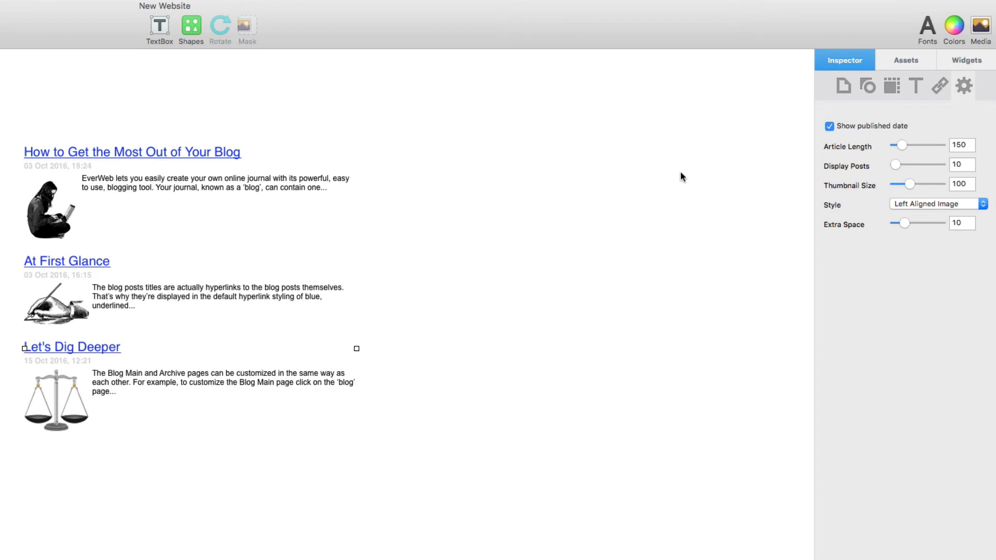
{"action": "left_click_drag", "start_coordinate": [903, 146], "coordinate": [912, 145]}
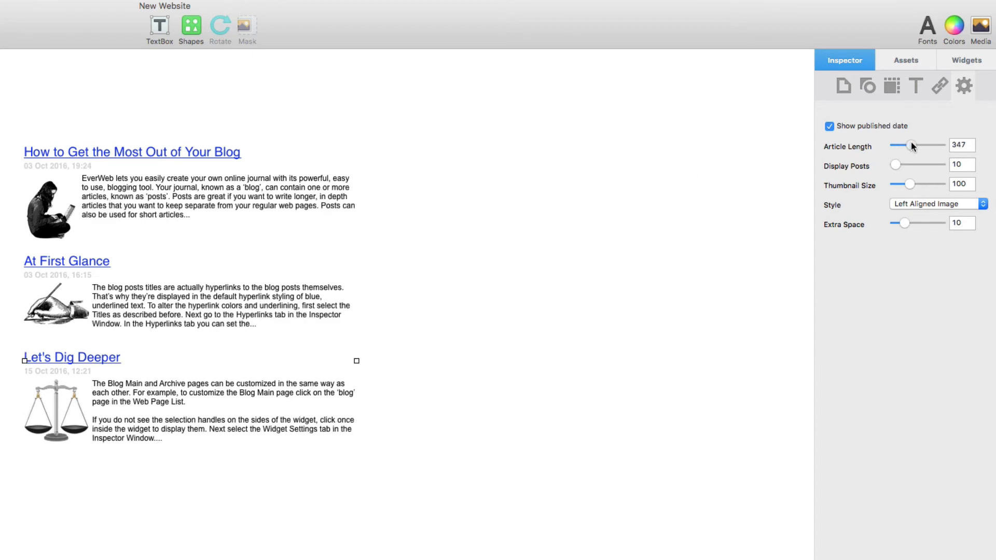
{"action": "left_click_drag", "start_coordinate": [909, 145], "coordinate": [918, 145]}
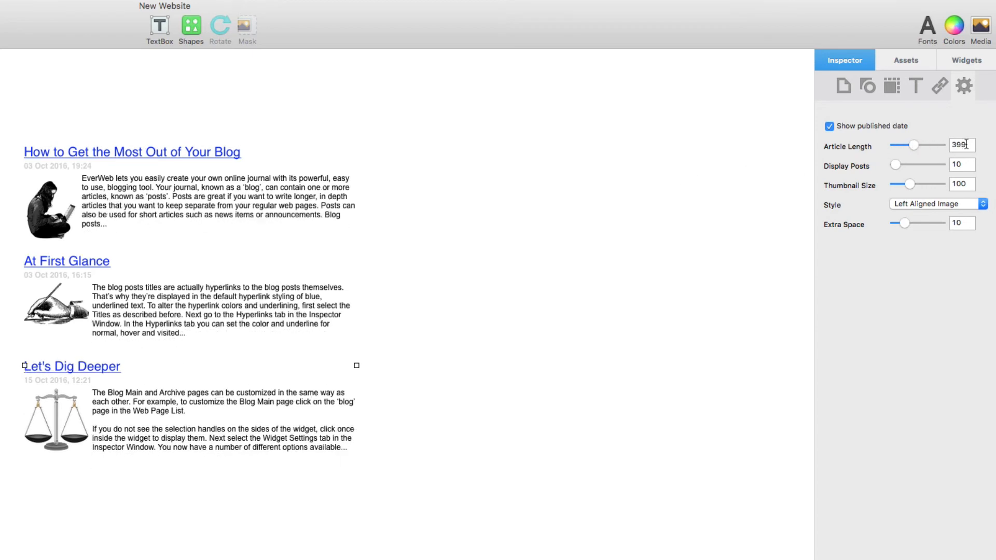
{"action": "type", "text": "350"}
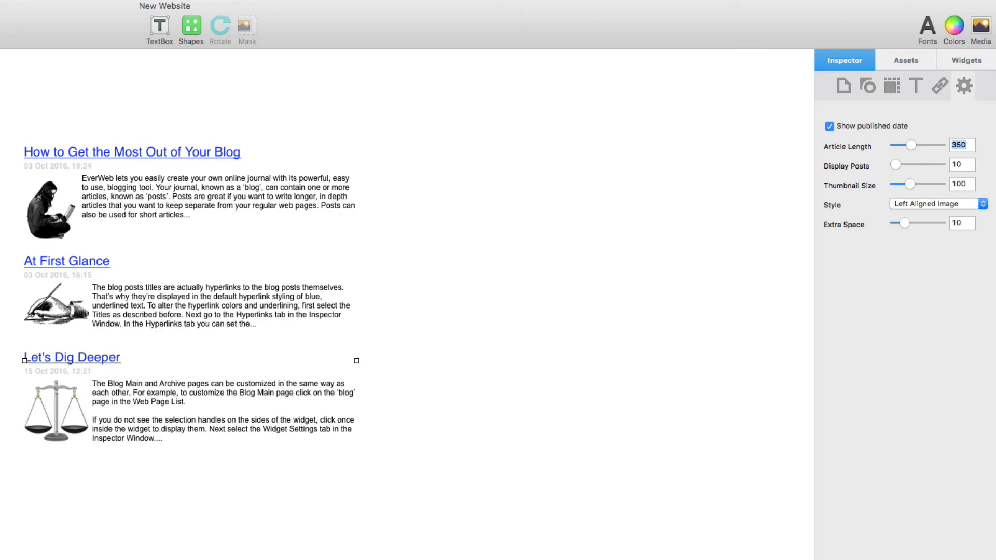
{"action": "left_click", "coordinate": [957, 165]}
{"action": "type", "text": "5"}
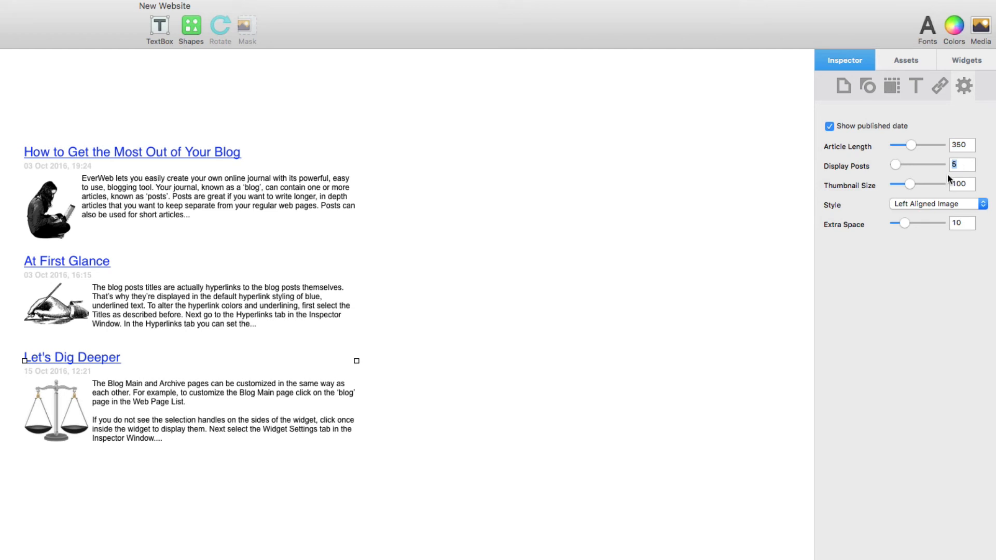
{"action": "left_click_drag", "start_coordinate": [913, 185], "coordinate": [906, 184]}
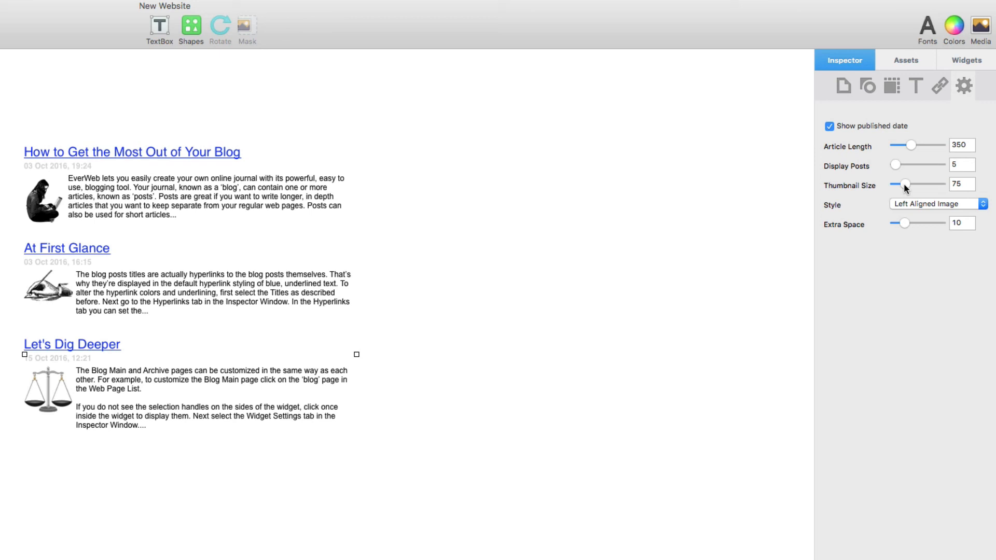
- Use Right Aligned Image style with extra space 38, then open the archive page
{"action": "left_click", "coordinate": [936, 204]}
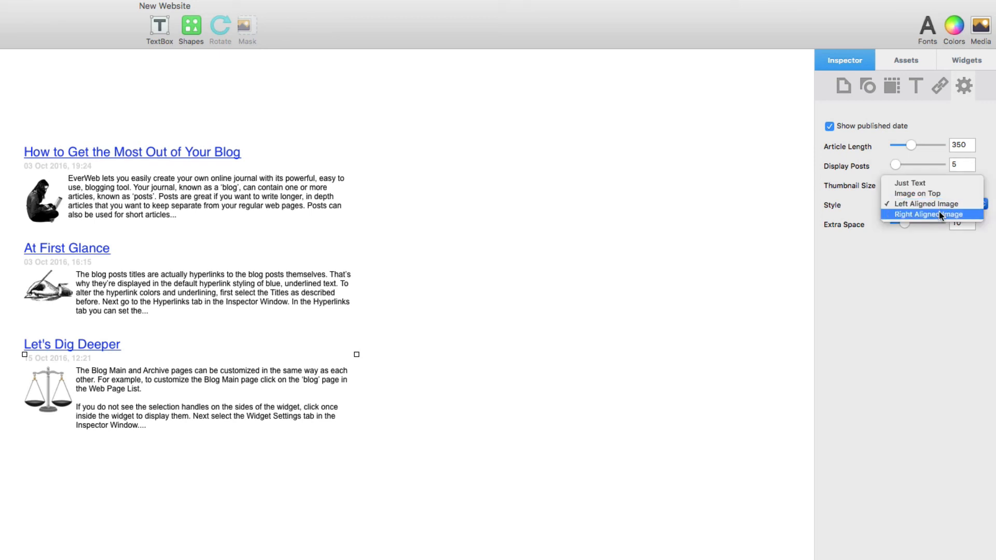
{"action": "left_click", "coordinate": [932, 215]}
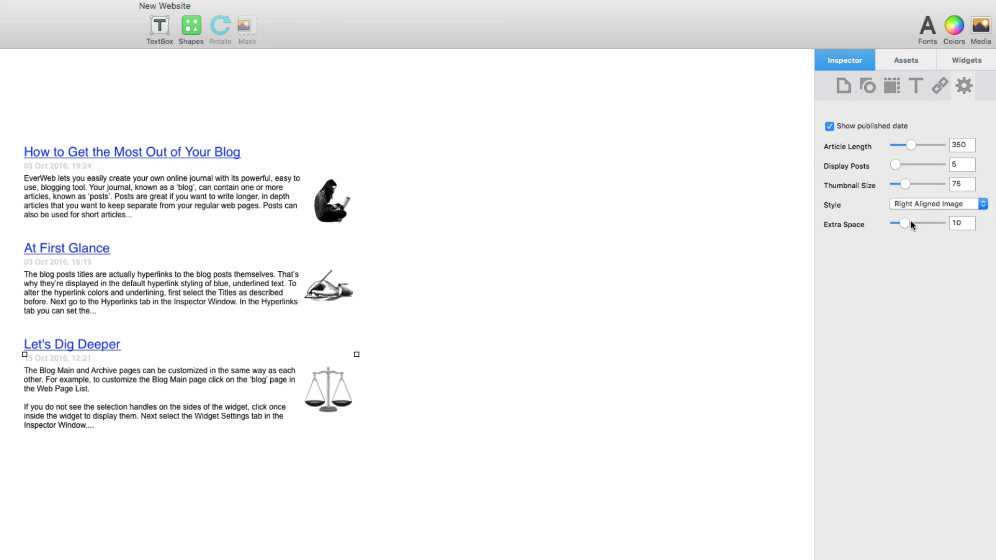
{"action": "left_click_drag", "start_coordinate": [898, 223], "coordinate": [931, 223]}
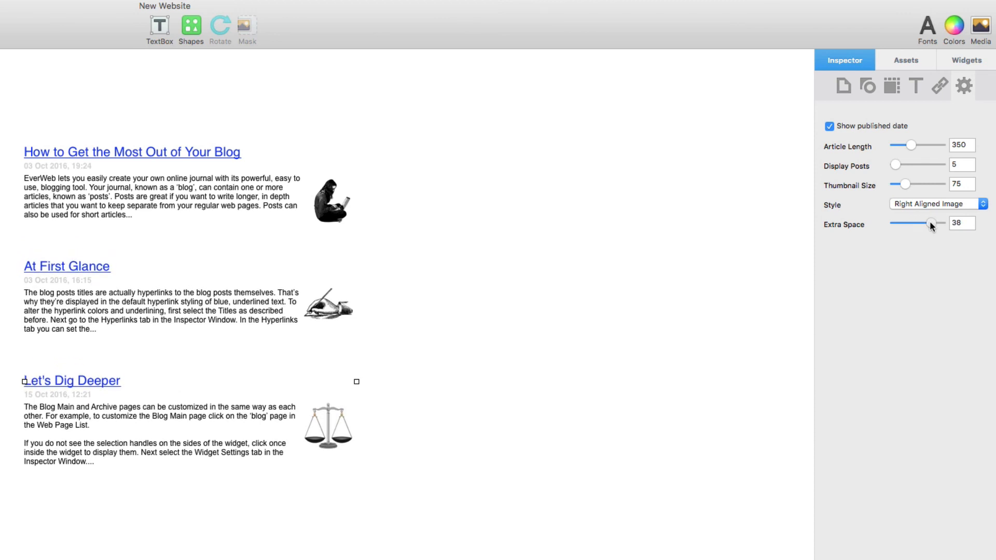
{"action": "left_click_drag", "start_coordinate": [933, 223], "coordinate": [945, 223]}
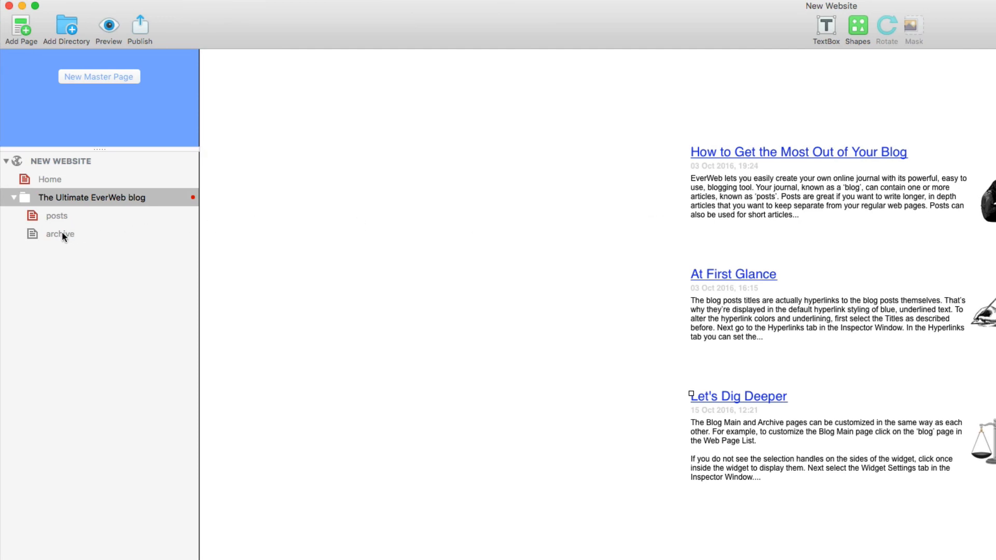
{"action": "left_click", "coordinate": [59, 234]}
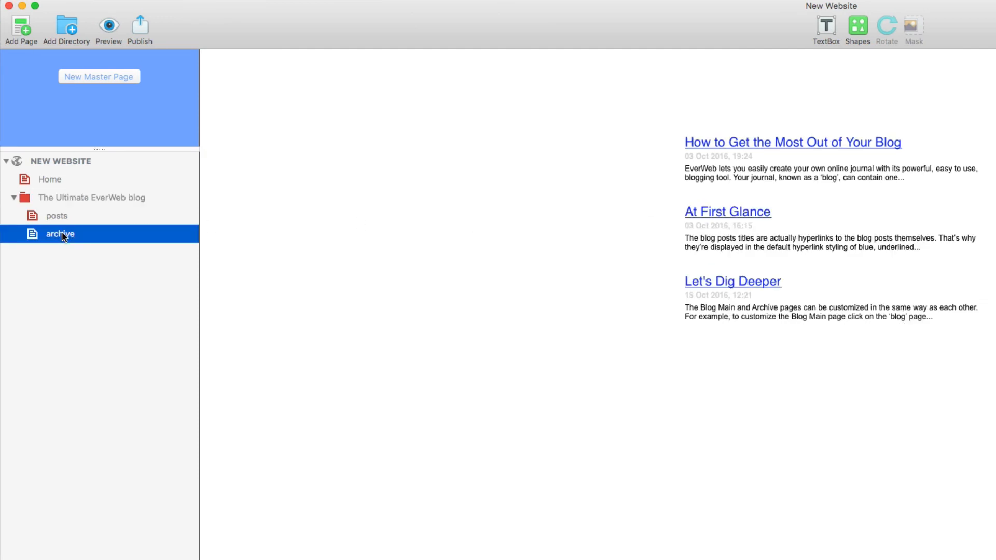